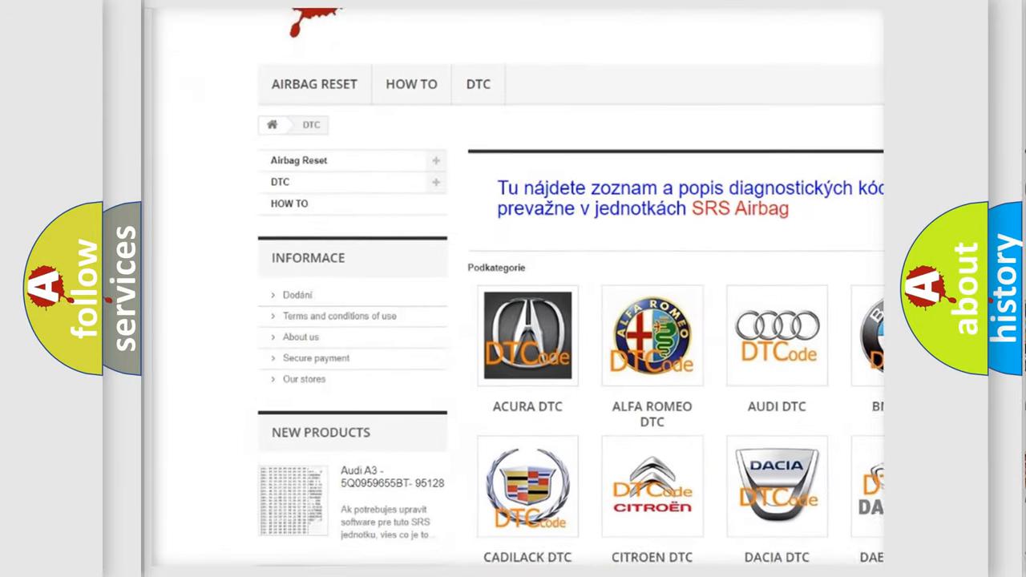
{"action": "scroll", "scroll_direction": "down", "scroll_amount": 3}
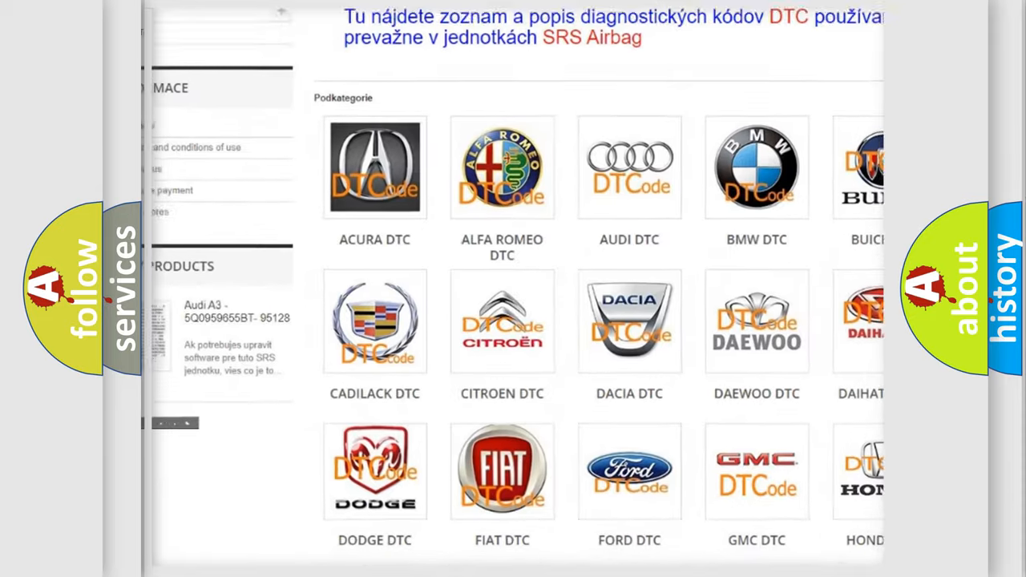
{"action": "scroll", "scroll_direction": "down", "scroll_amount": 3}
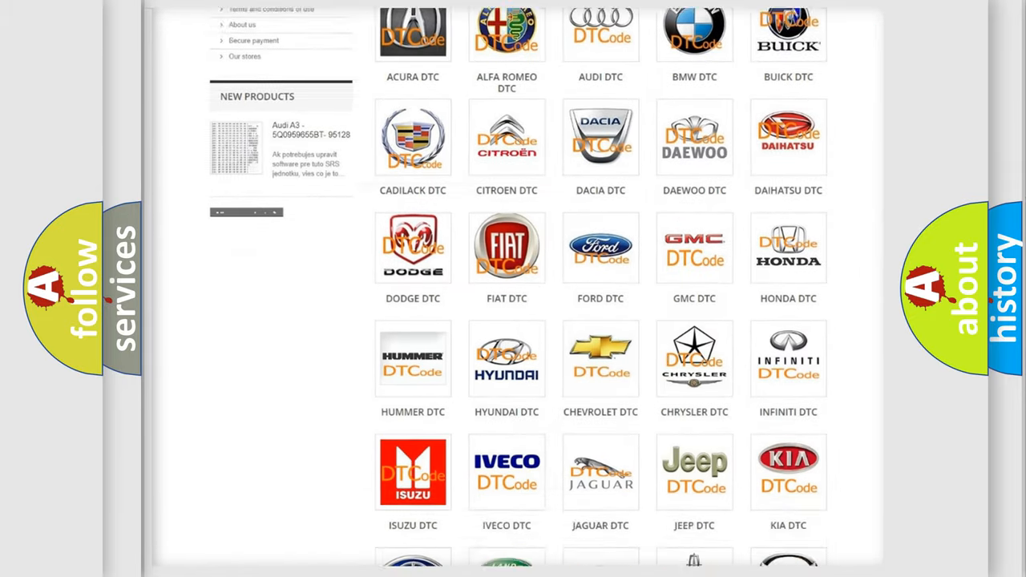
{"action": "scroll", "scroll_direction": "down", "scroll_amount": 3}
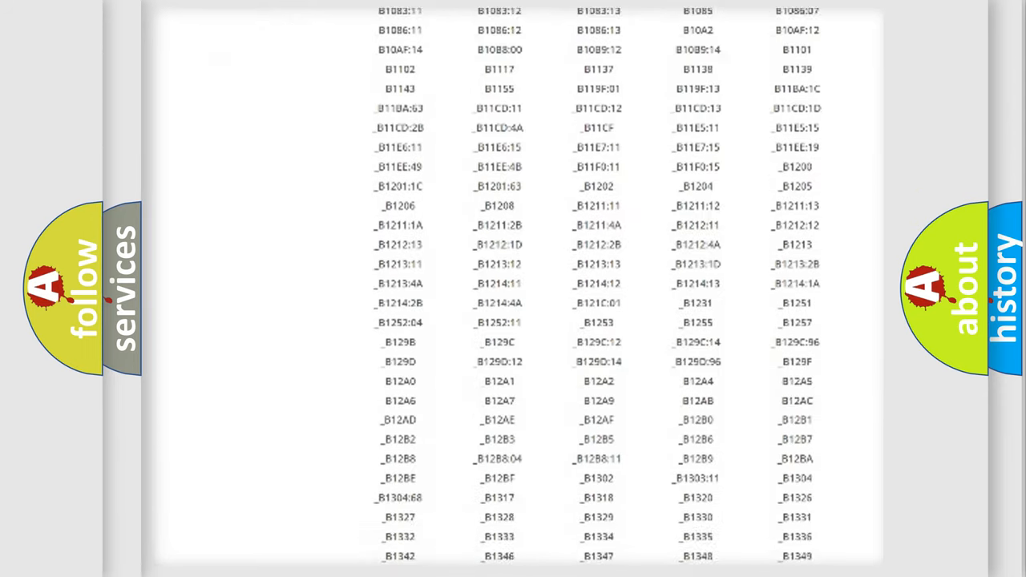
{"action": "scroll", "scroll_direction": "down", "scroll_amount": 3}
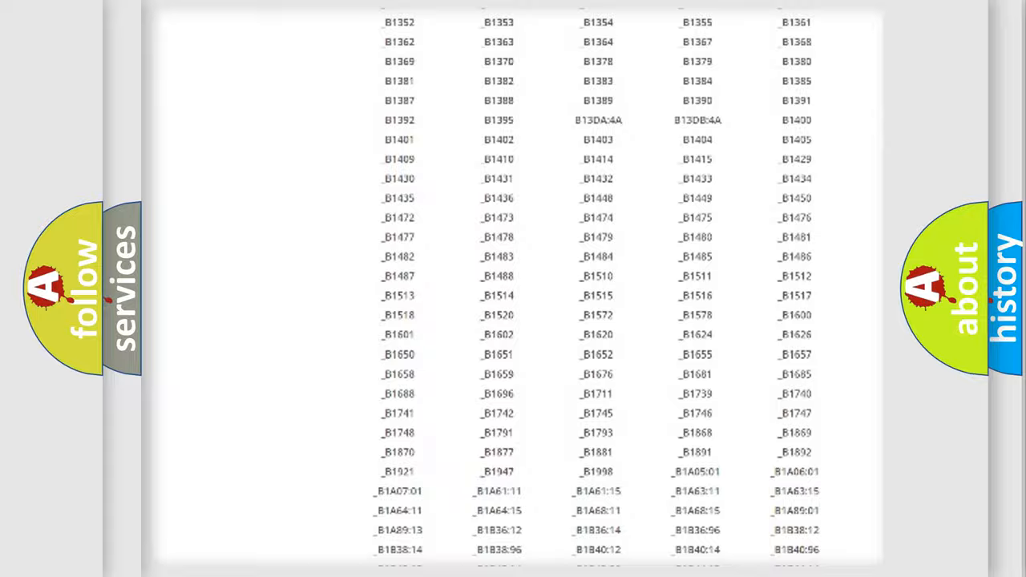